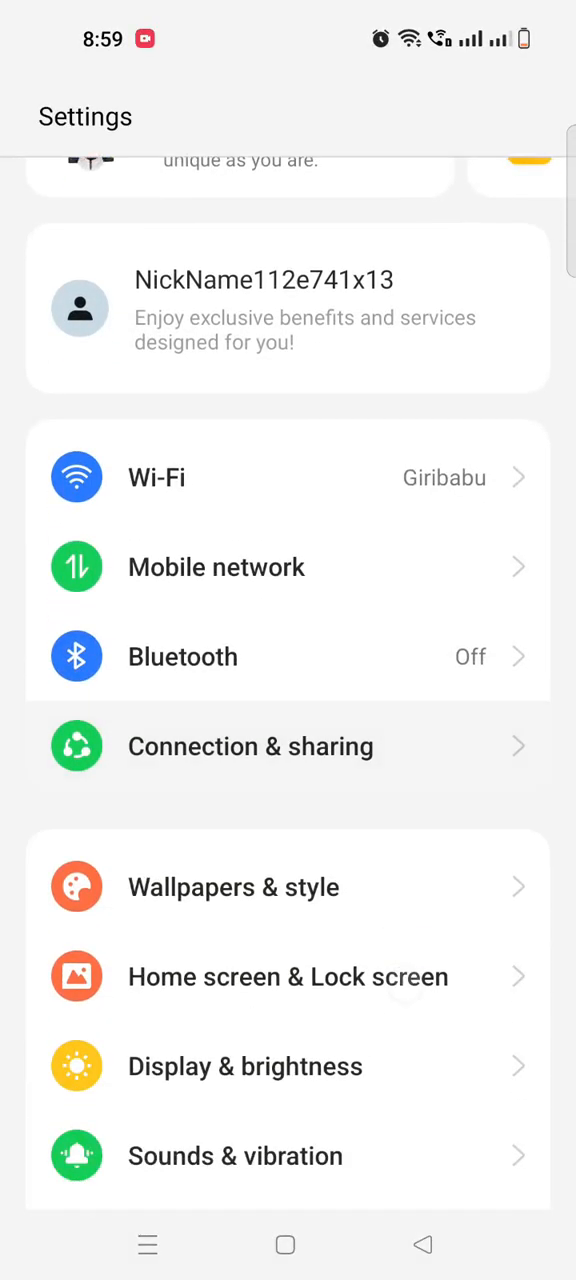
# Scroll the main Settings list and open the Apps settings page
pyautogui.scroll(-3)
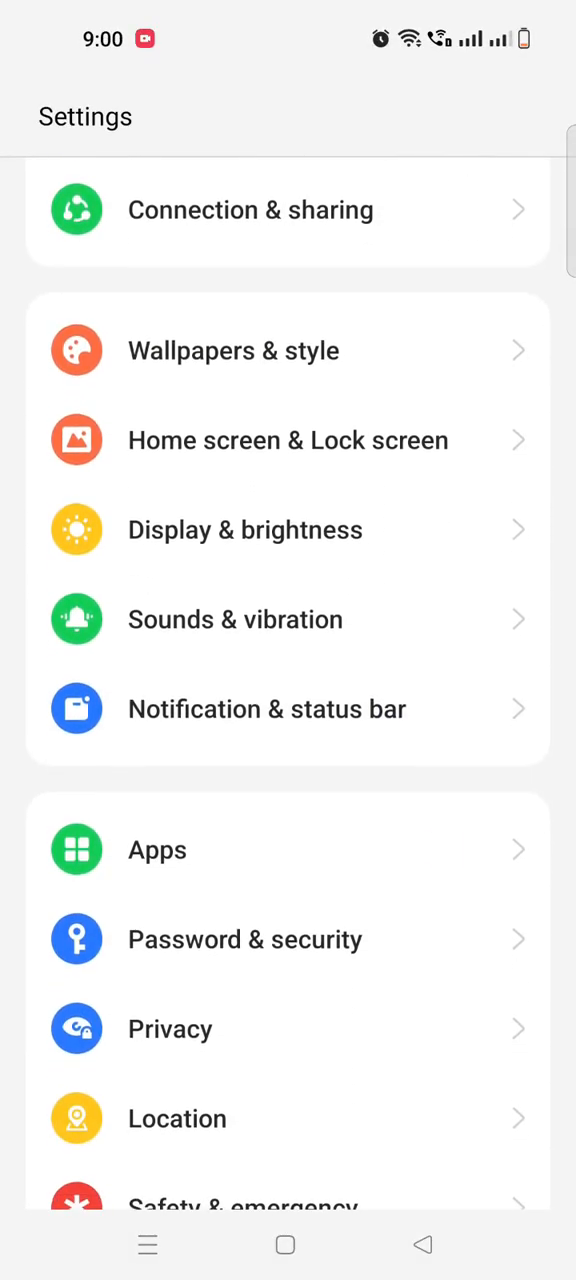
pyautogui.click(157, 849)
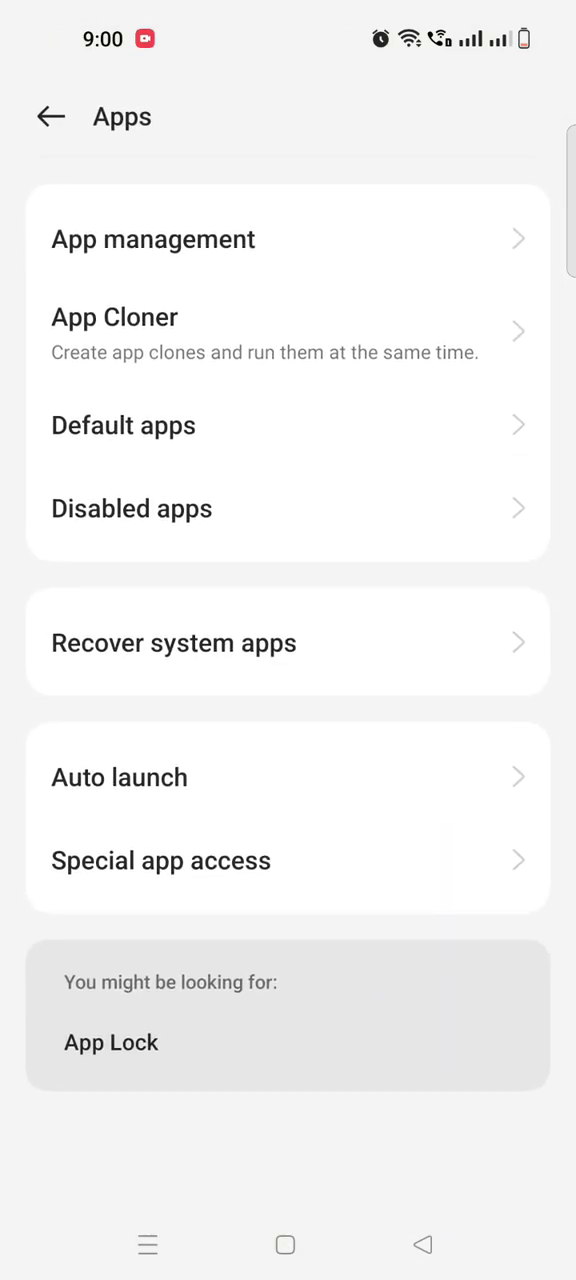
# Open App management and scroll through installed apps down to the Google entries
pyautogui.click(153, 239)
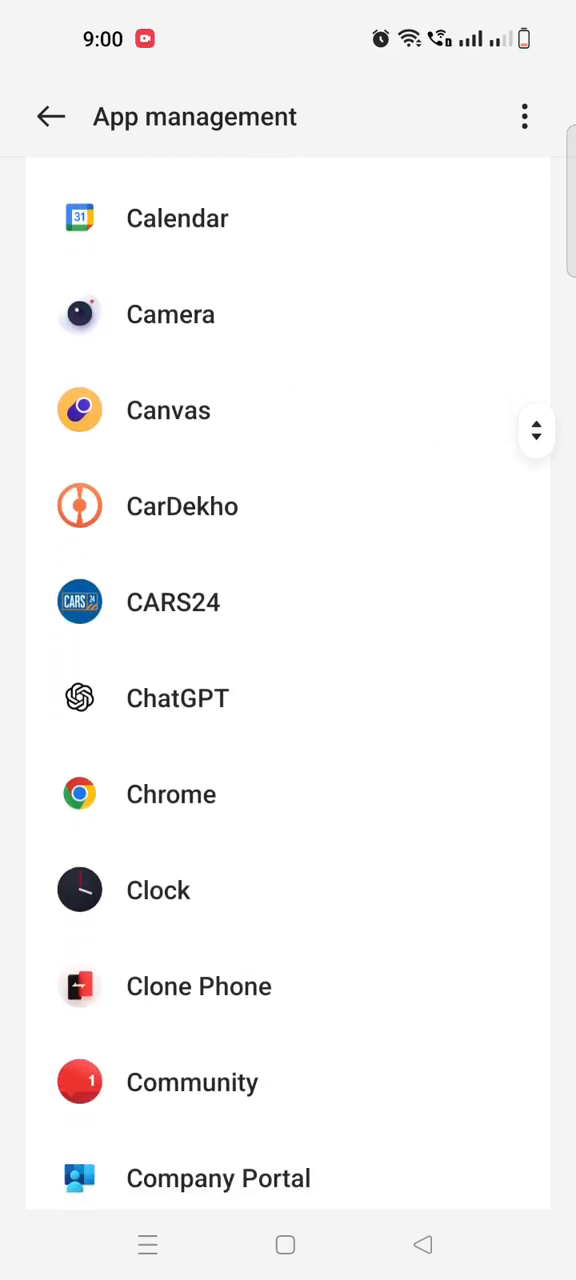
pyautogui.scroll(-3)
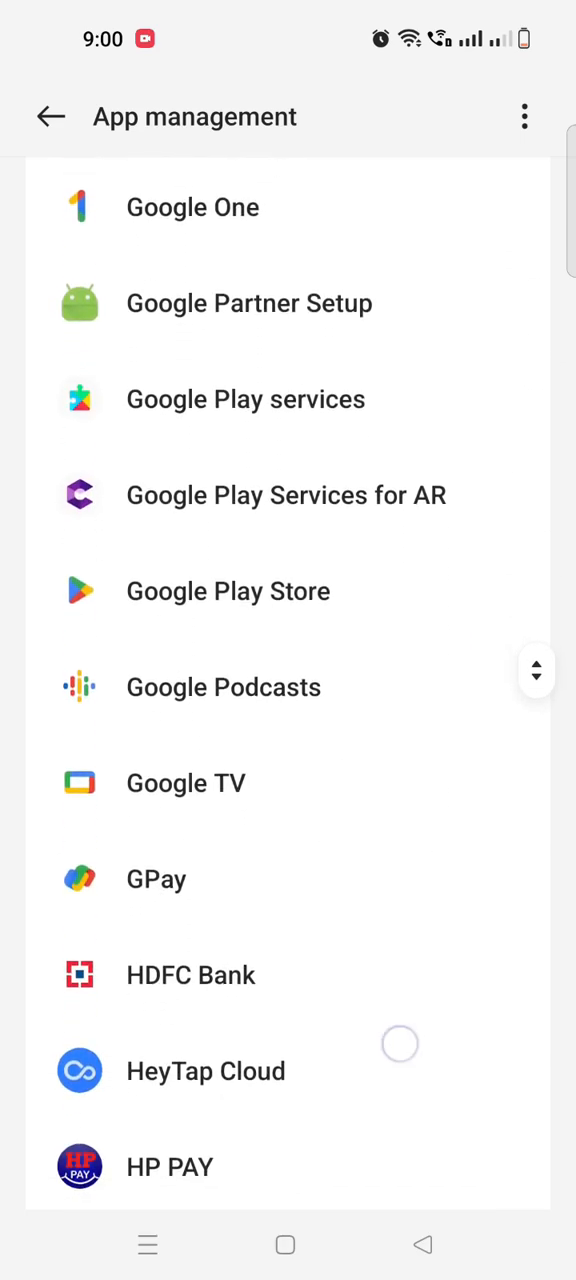
pyautogui.scroll(-3)
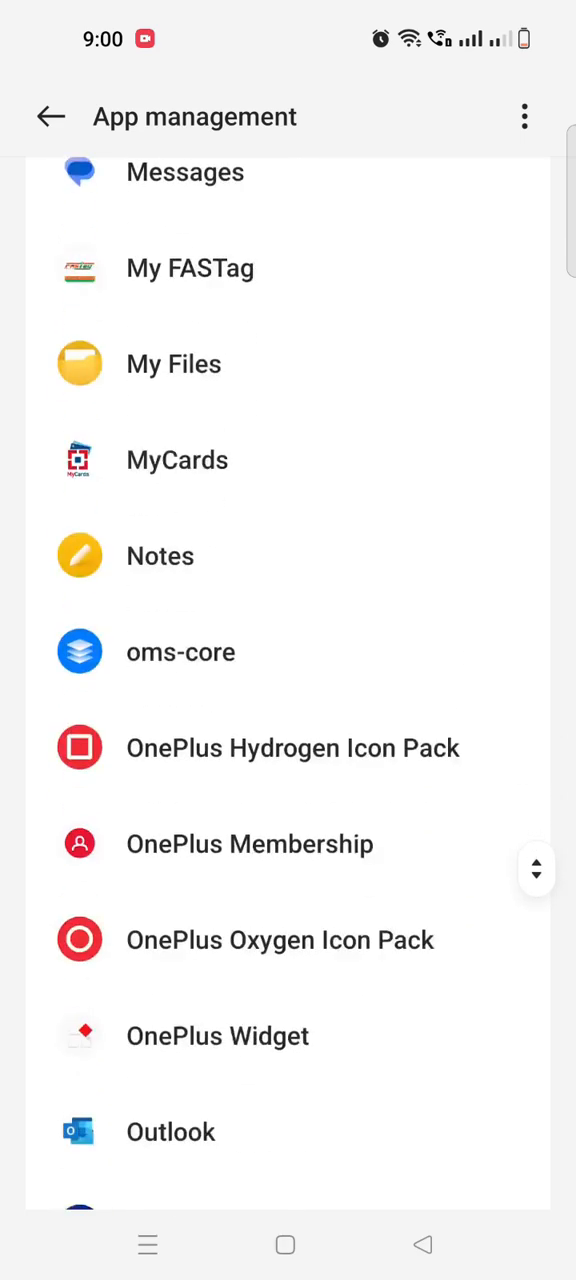
pyautogui.scroll(-3)
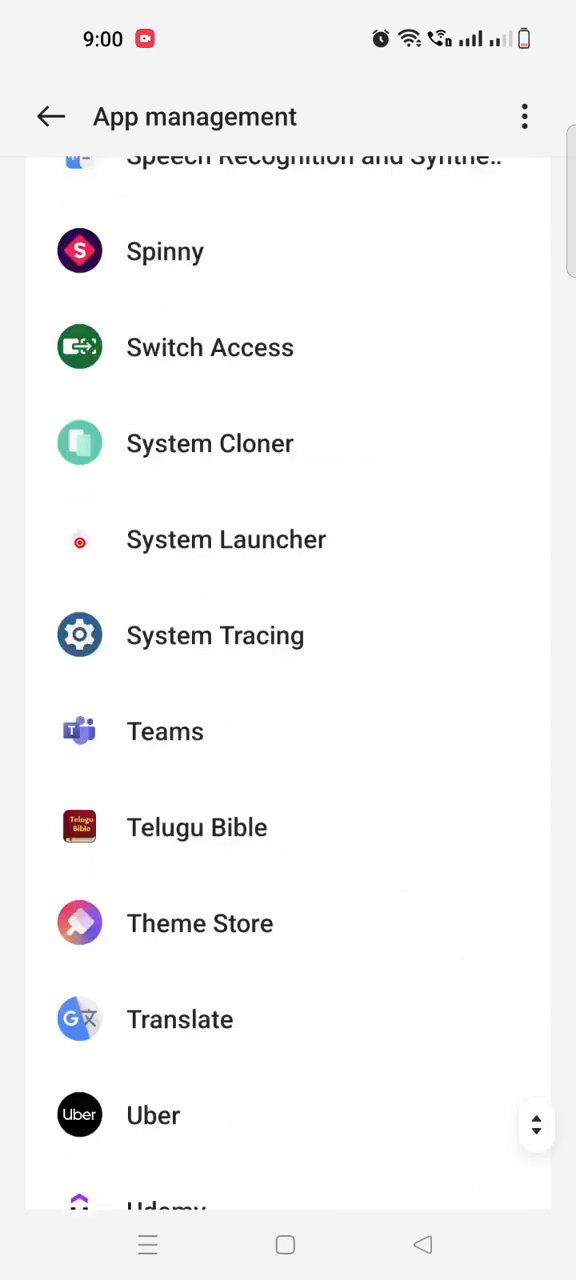
pyautogui.scroll(-3)
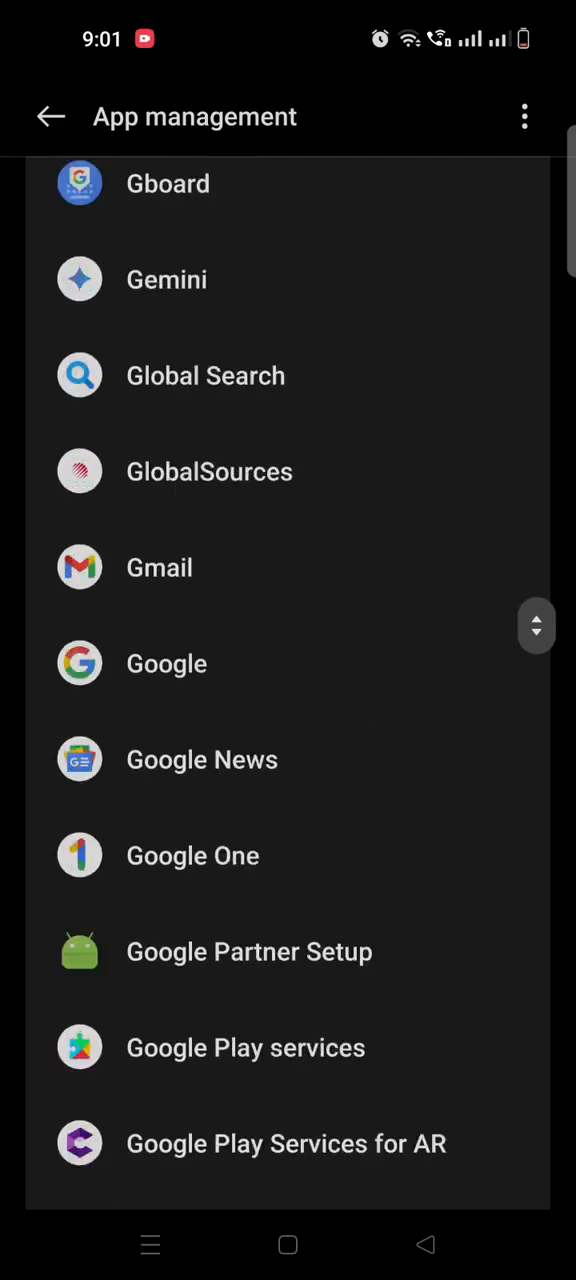
# Scroll the dark-themed App management list of 138 apps
pyautogui.scroll(-3)
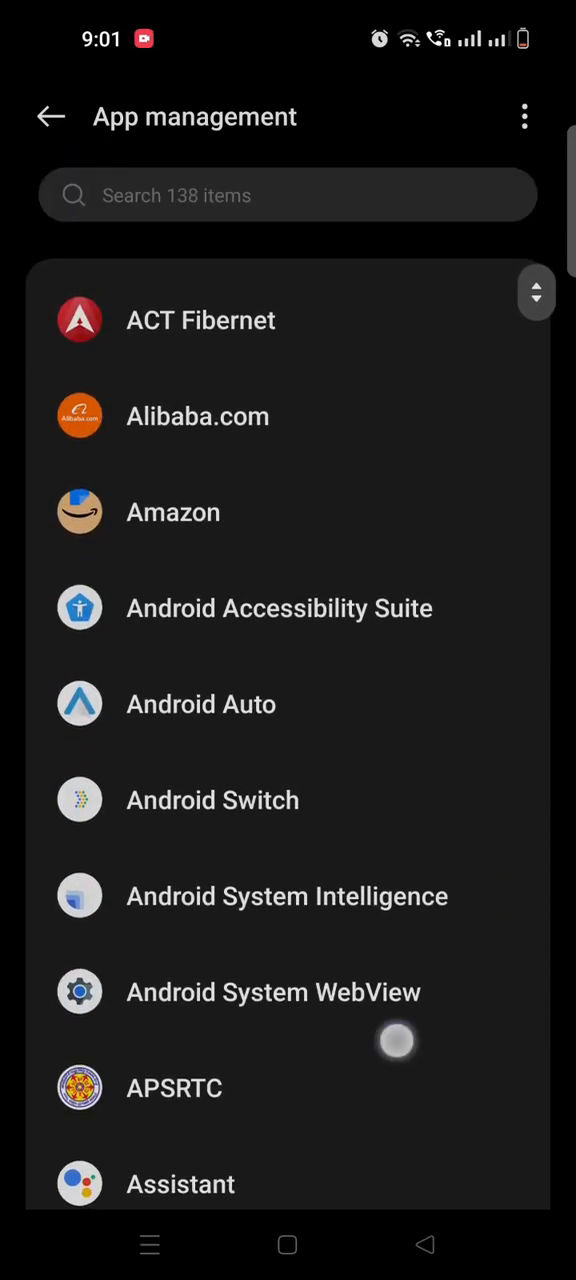
pyautogui.scroll(-3)
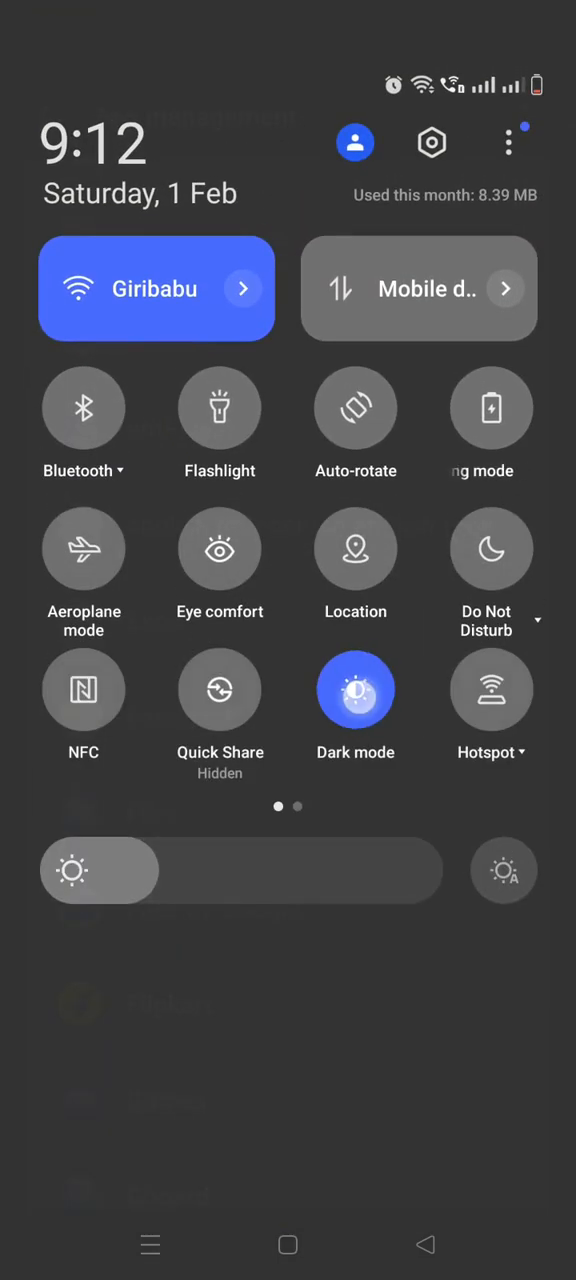
# Turn off the Dark mode tile and scroll to the blank-icon app entry
pyautogui.click(355, 690)
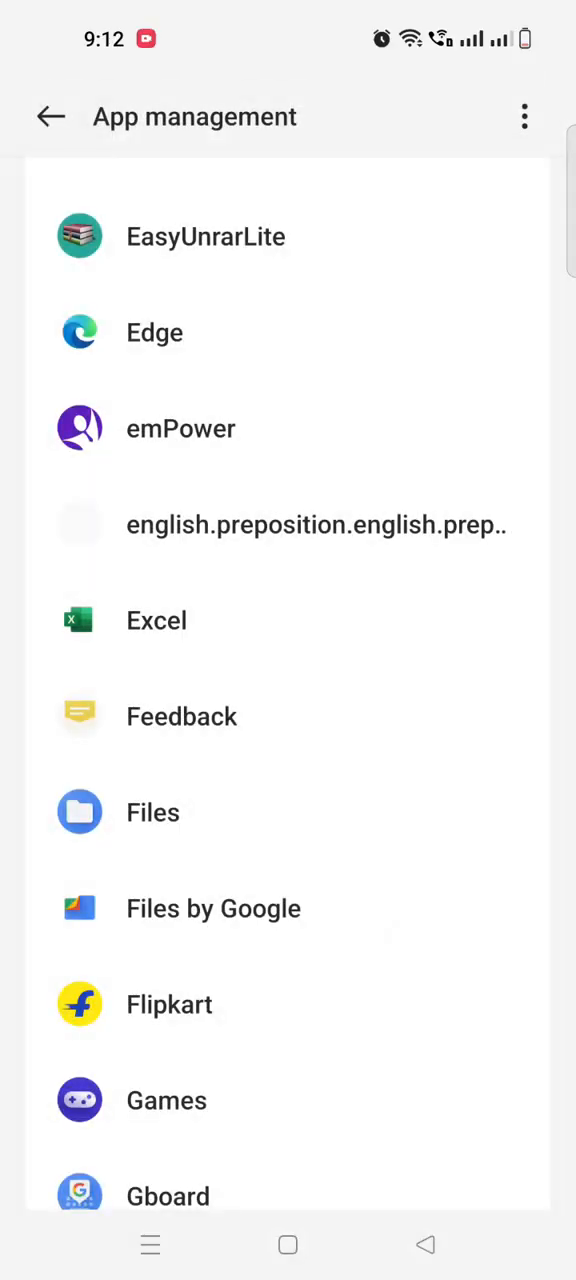
pyautogui.scroll(-3)
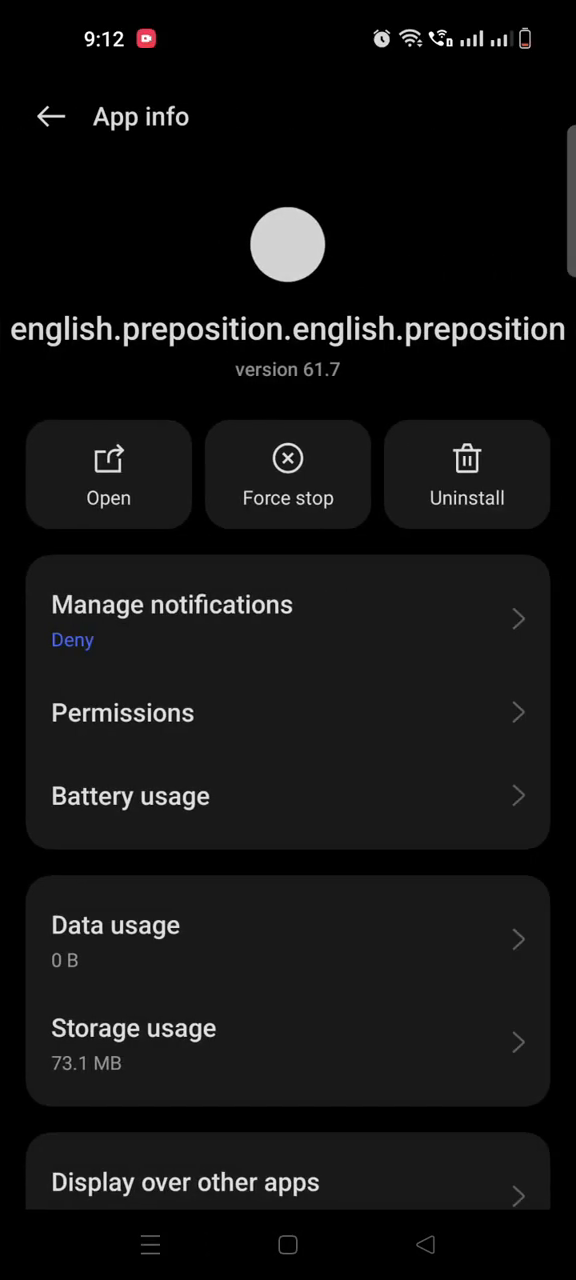
# Uninstall english.preposition.english.preposition from its App info page
pyautogui.click(466, 474)
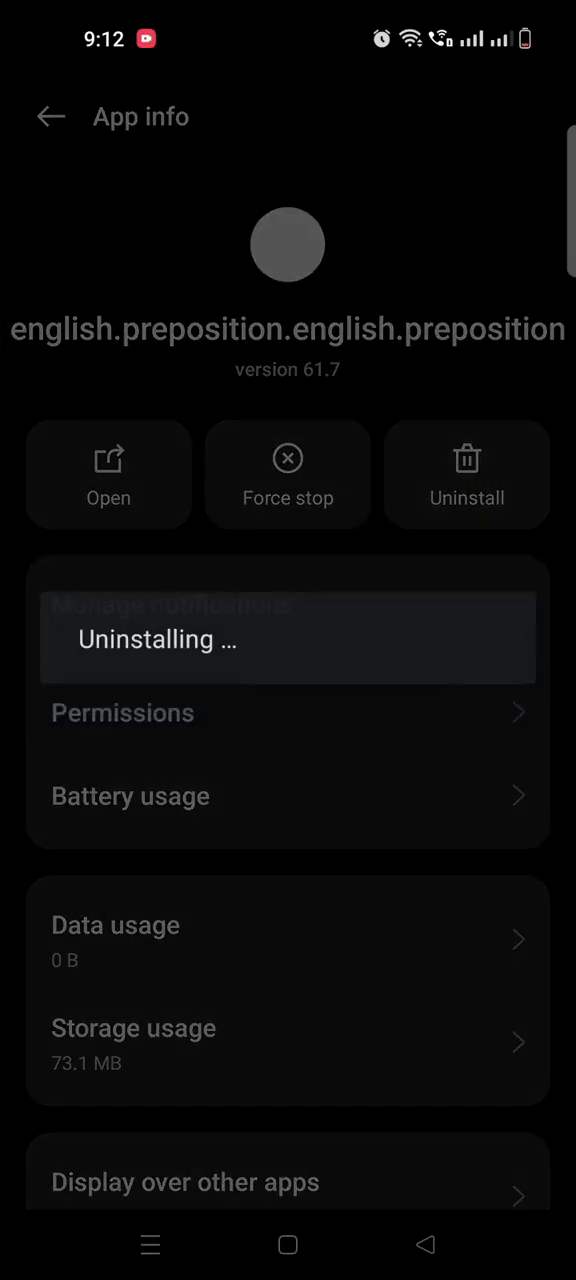